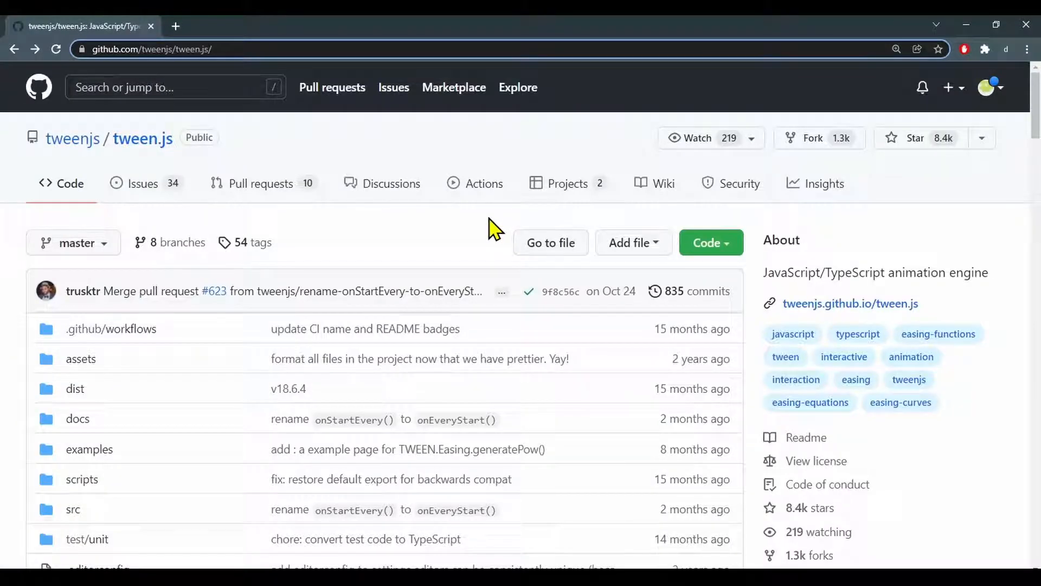
# - Search Google for 'cdnjs tween.js' to find the cdnjs library listing
pyautogui.scroll(-3)
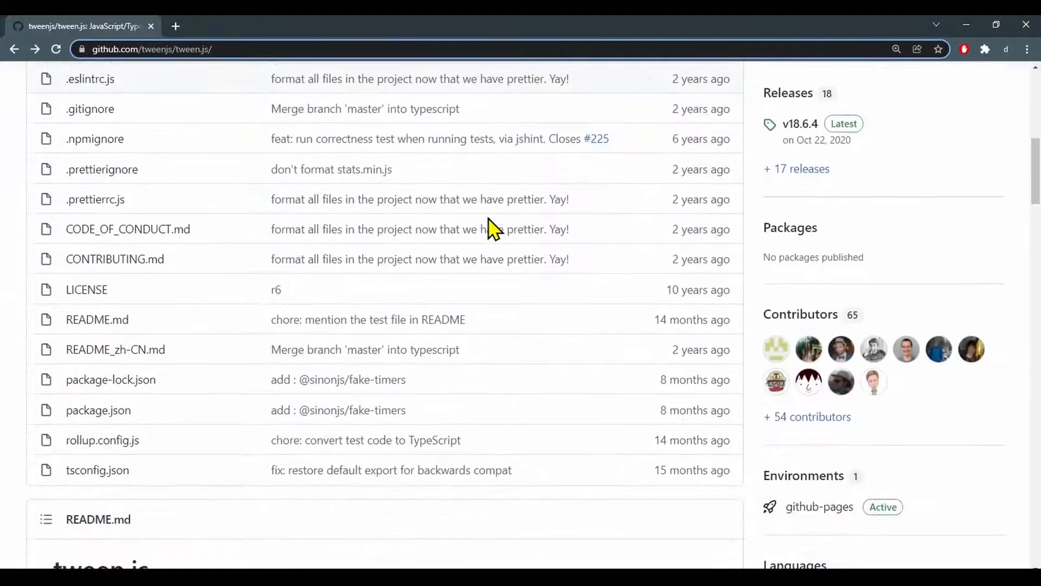
pyautogui.scroll(-3)
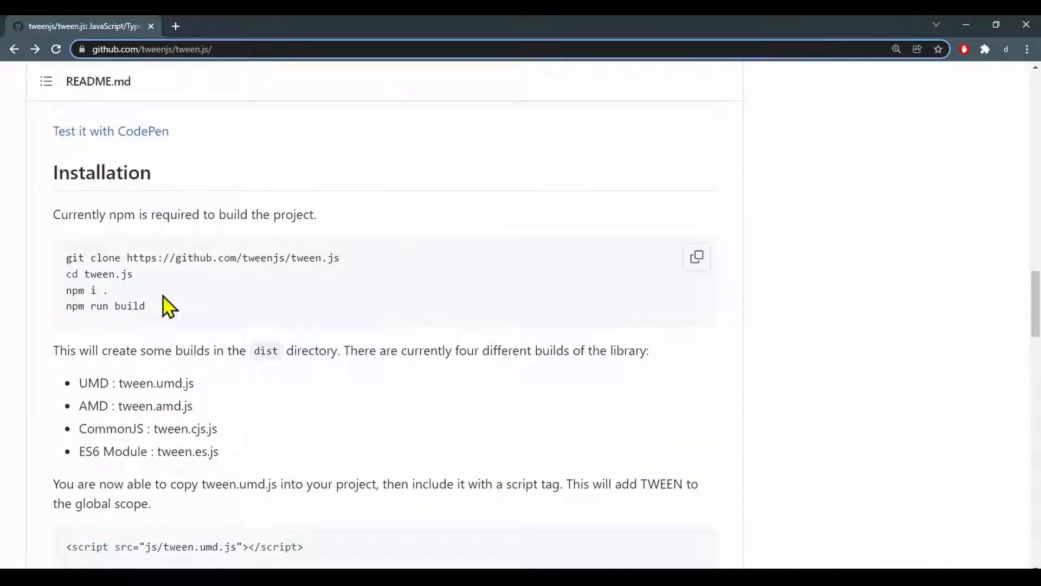
pyautogui.scroll(-3)
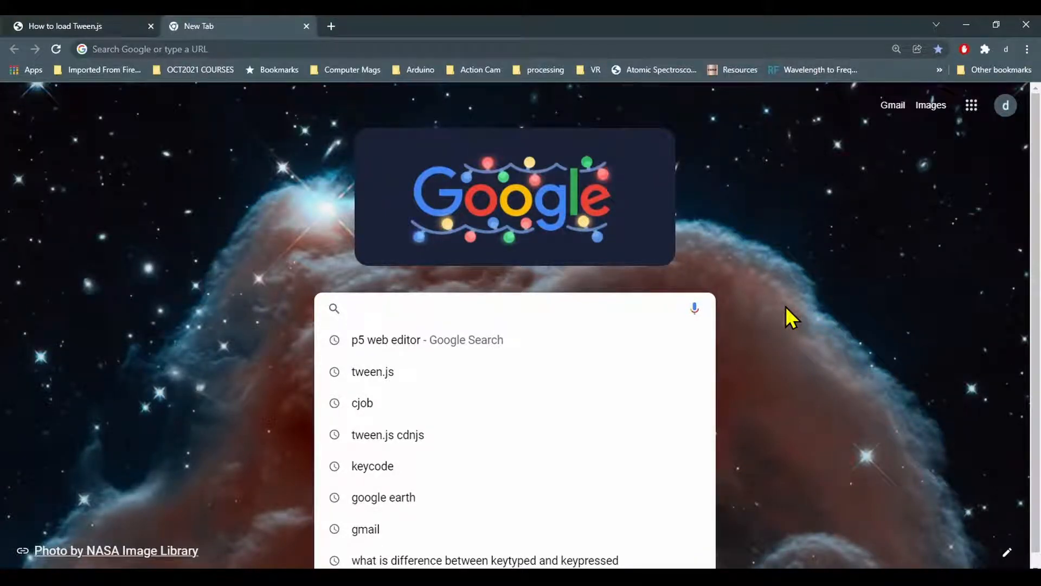
pyautogui.write('cdnjs tween.js')
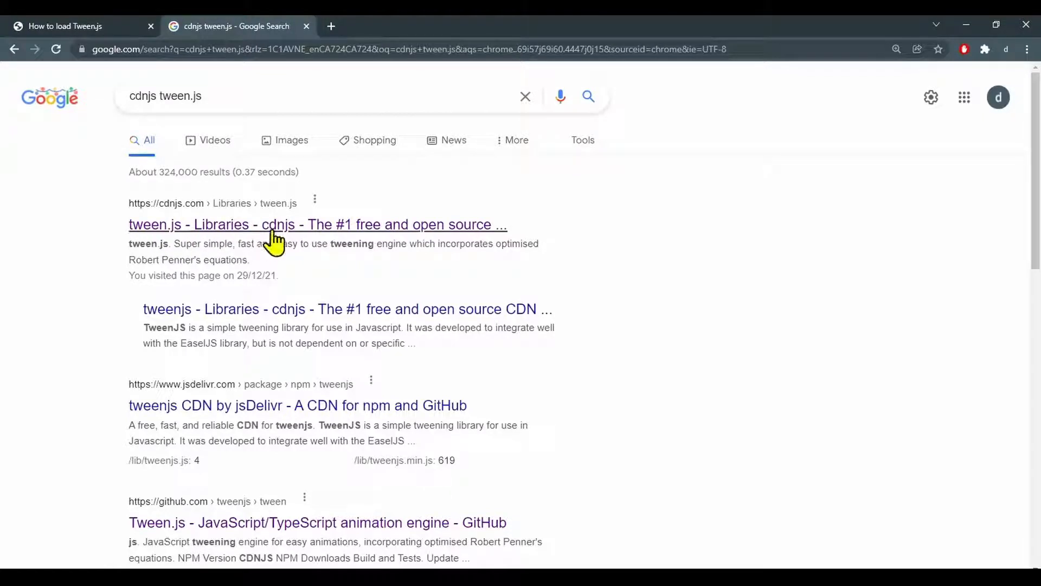
# - Copy the tween.umd.js 18.6.4 script tag from cdnjs into index.html's head
pyautogui.click(317, 224)
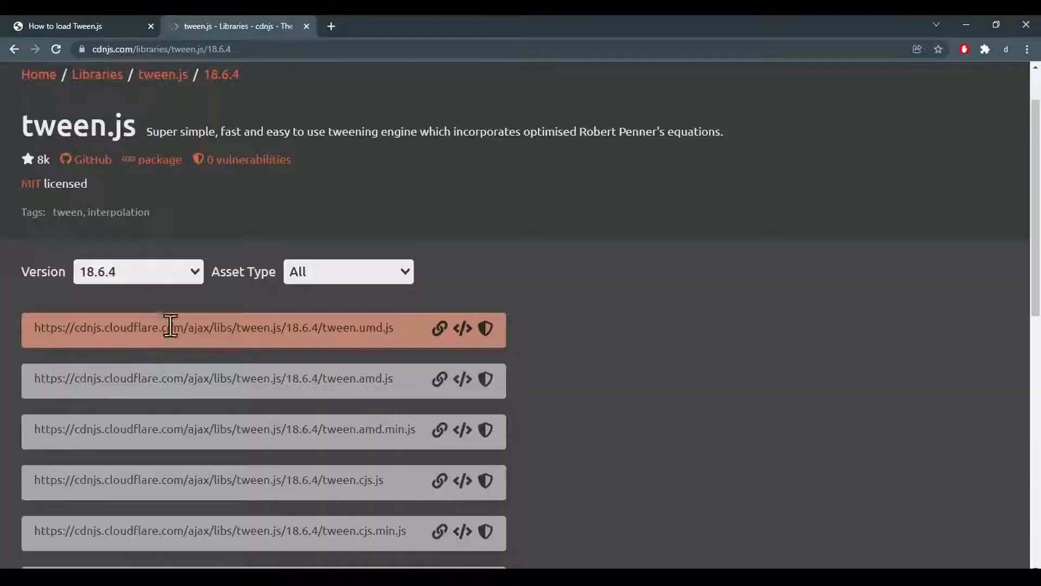
pyautogui.moveTo(345, 345)
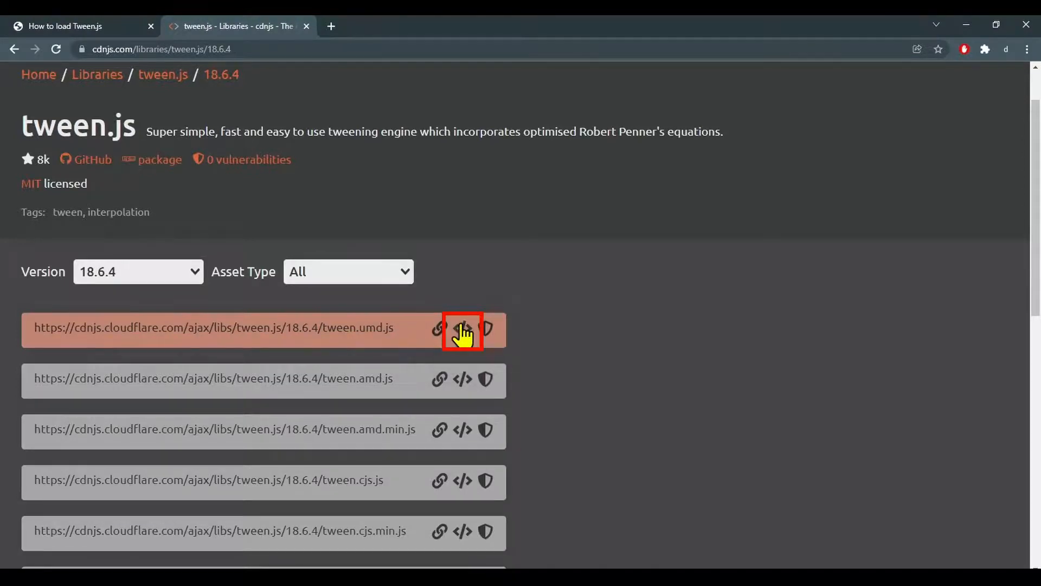
pyautogui.click(462, 331)
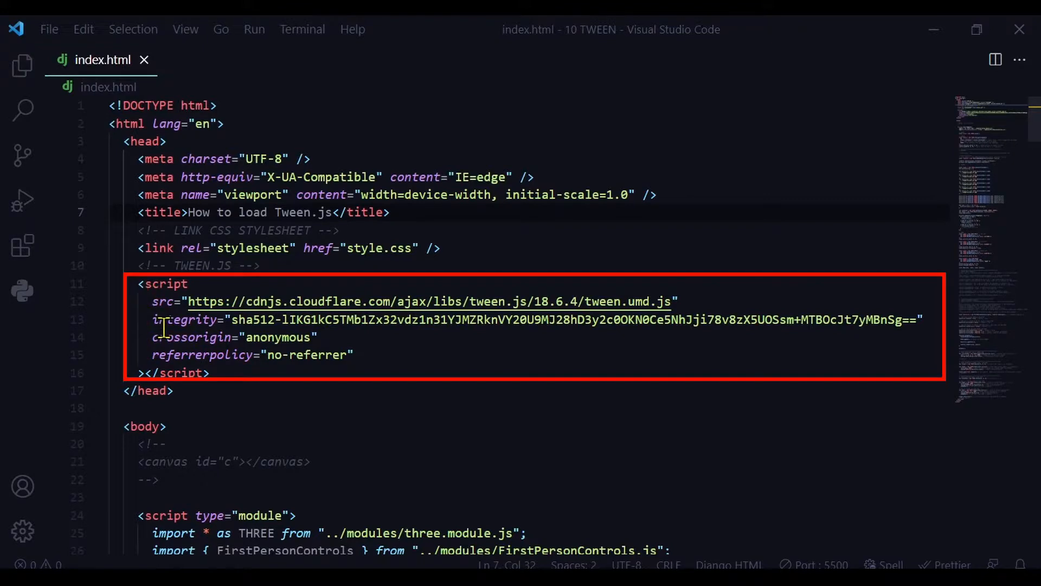
pyautogui.click(256, 362)
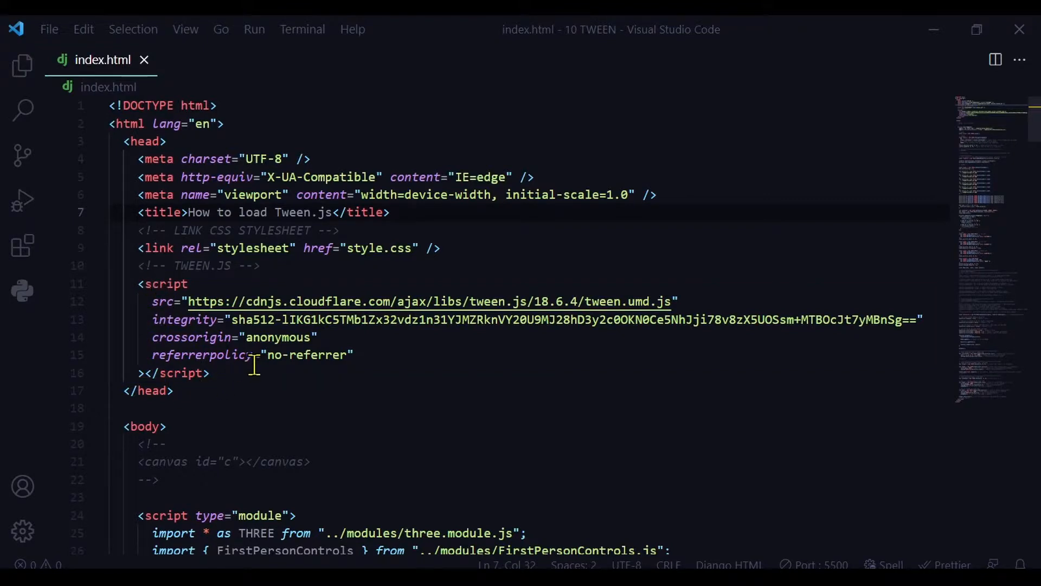